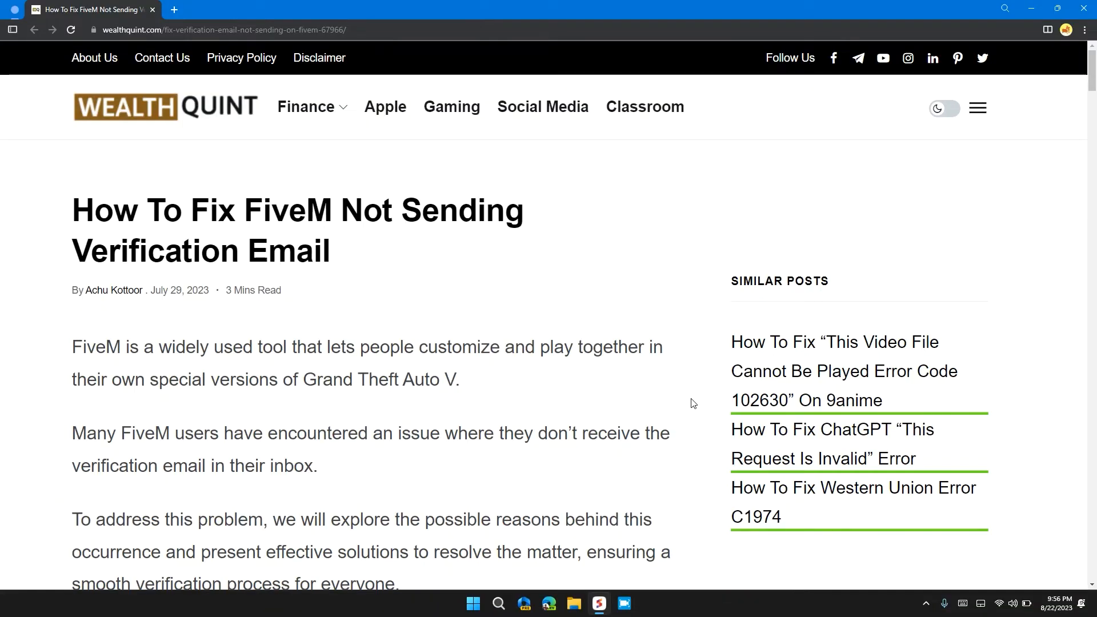
Scroll from the article title down to fix 1, Check Your Internet Connection
{"action": "scroll", "scroll_direction": "down", "scroll_amount": 3}
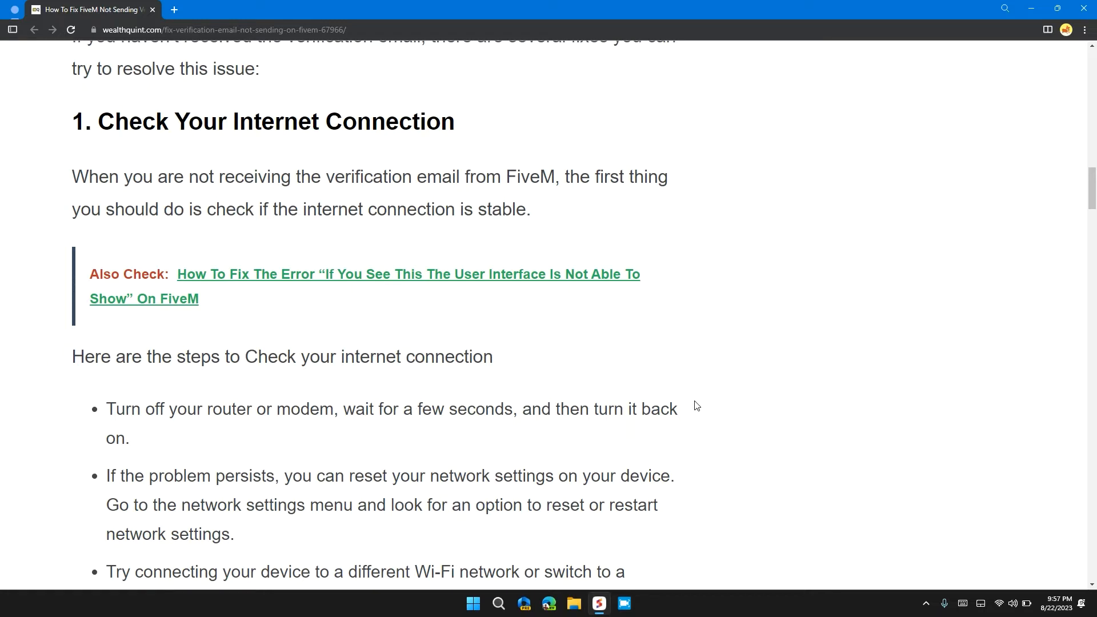
Scroll past the internet steps and server-status uptime chart to fix 3, Double-Check Email Address
{"action": "scroll", "scroll_direction": "down", "scroll_amount": 3}
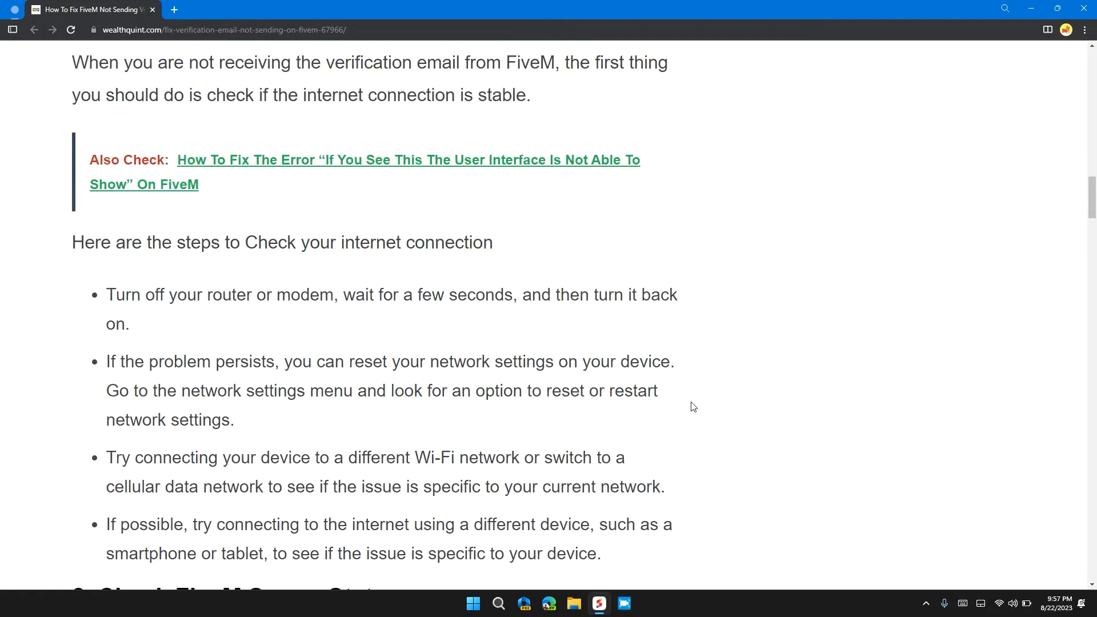
{"action": "scroll", "scroll_direction": "down", "scroll_amount": 3}
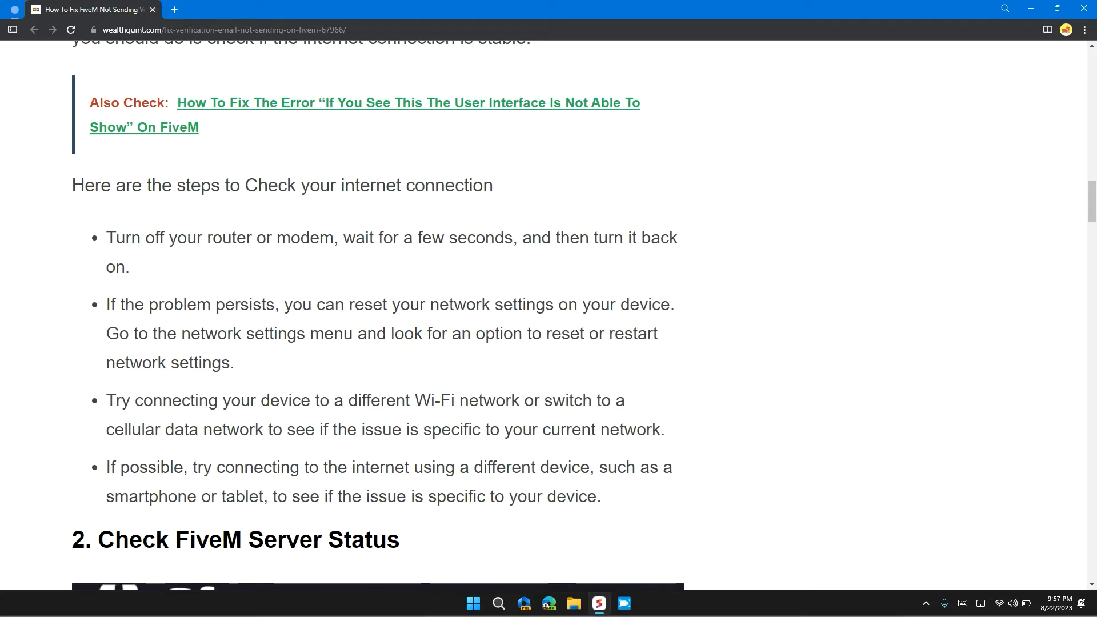
{"action": "scroll", "scroll_direction": "down", "scroll_amount": 3}
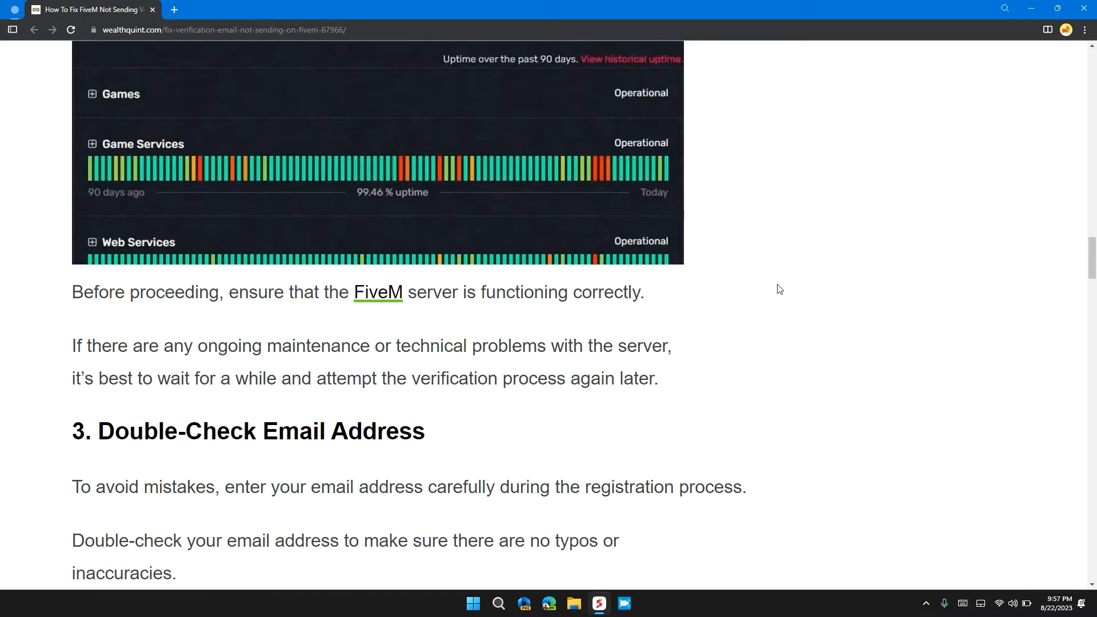
Scroll through fix 4, Wait A Few Minutes, to the fix 5 Check Your Spam Folder heading
{"action": "scroll", "scroll_direction": "down", "scroll_amount": 3}
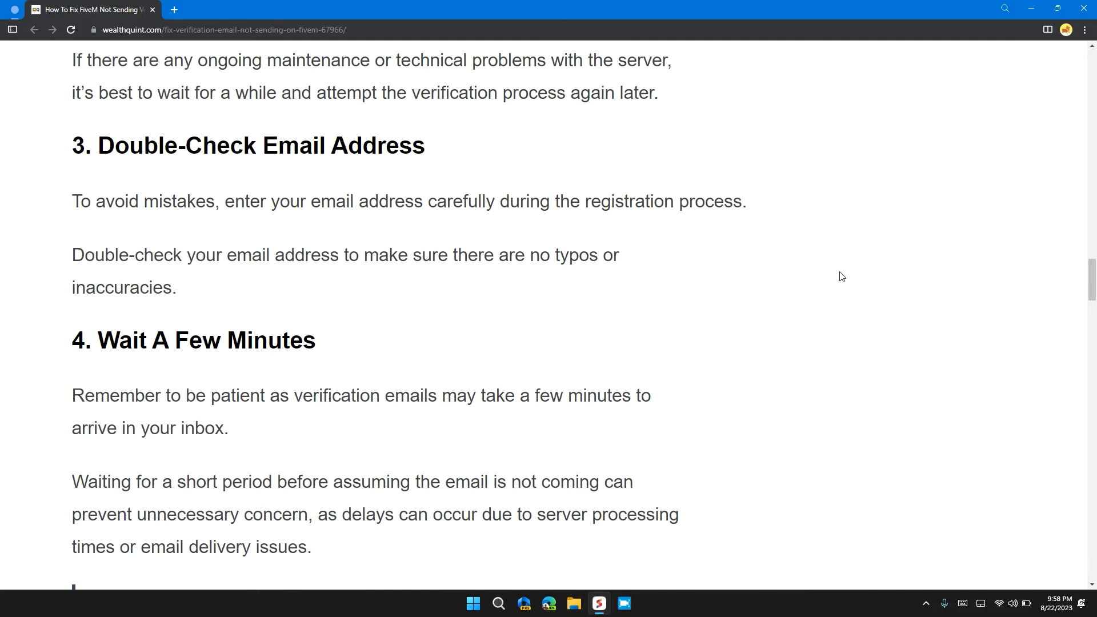
{"action": "scroll", "scroll_direction": "down", "scroll_amount": 3}
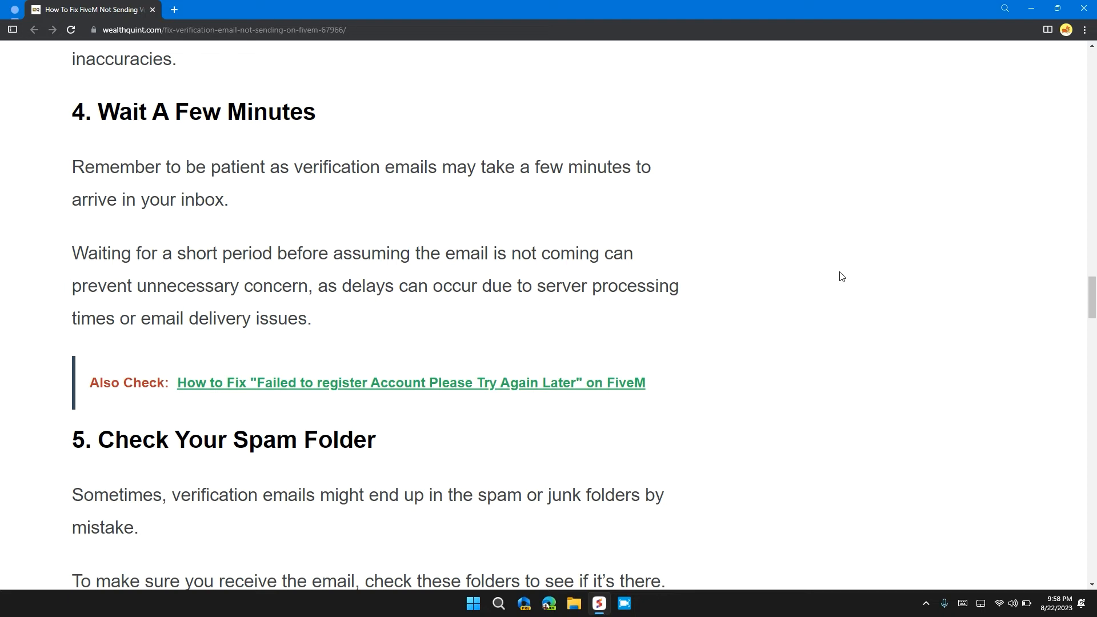
Scroll past fixes 5 and 6 to fix 7's Google Chrome cache and cookie clearing steps
{"action": "scroll", "scroll_direction": "down", "scroll_amount": 3}
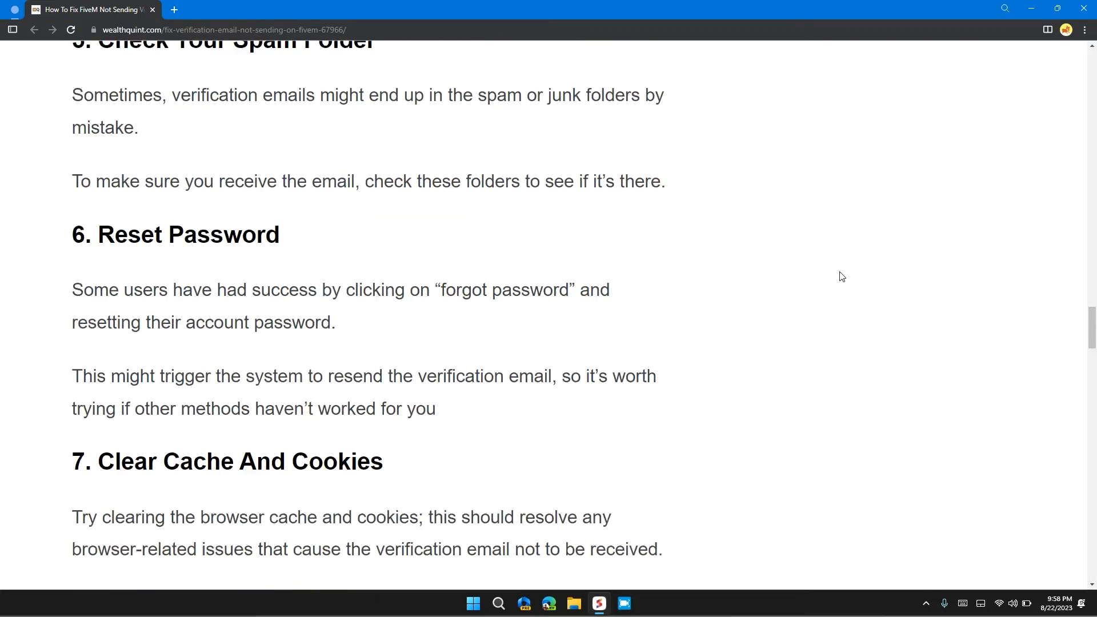
{"action": "scroll", "scroll_direction": "down", "scroll_amount": 3}
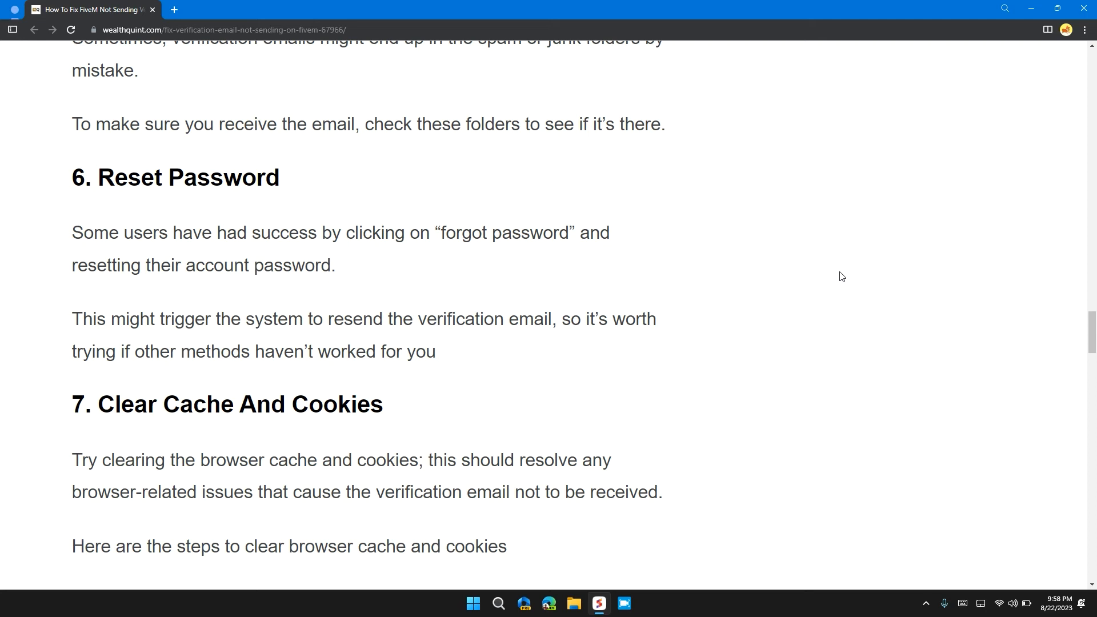
{"action": "scroll", "scroll_direction": "down", "scroll_amount": 3}
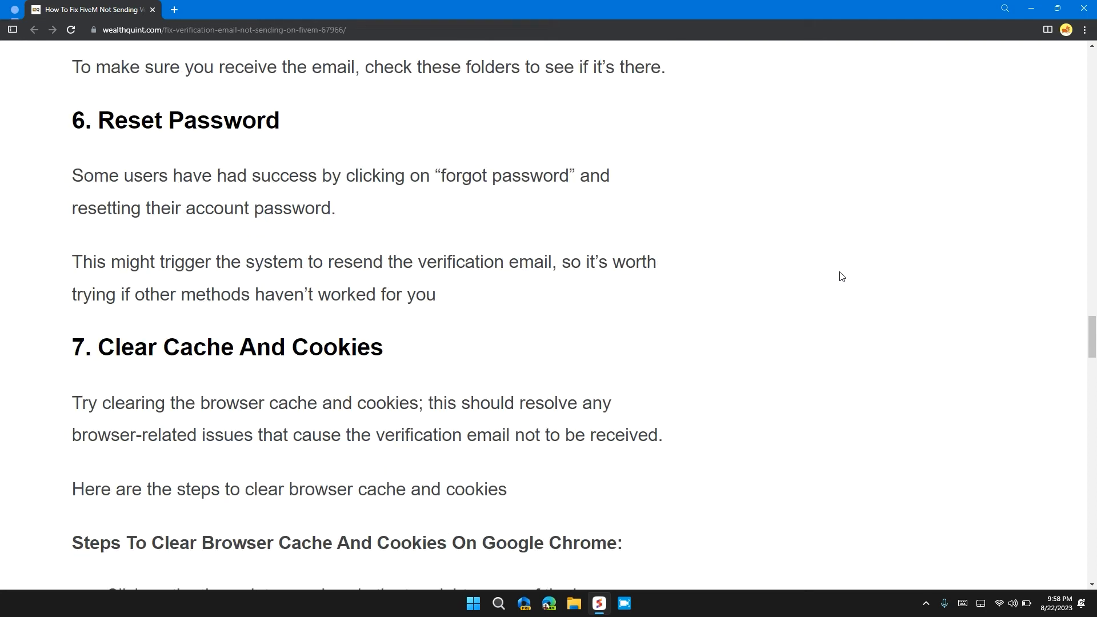
{"action": "scroll", "scroll_direction": "down", "scroll_amount": 3}
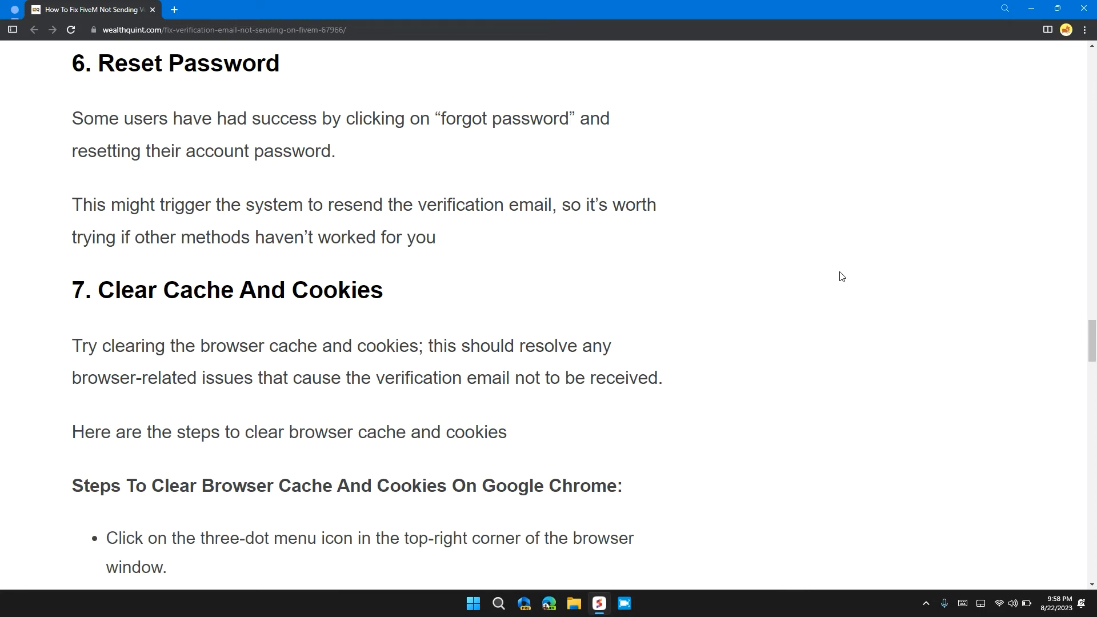
{"action": "scroll", "scroll_direction": "down", "scroll_amount": 3}
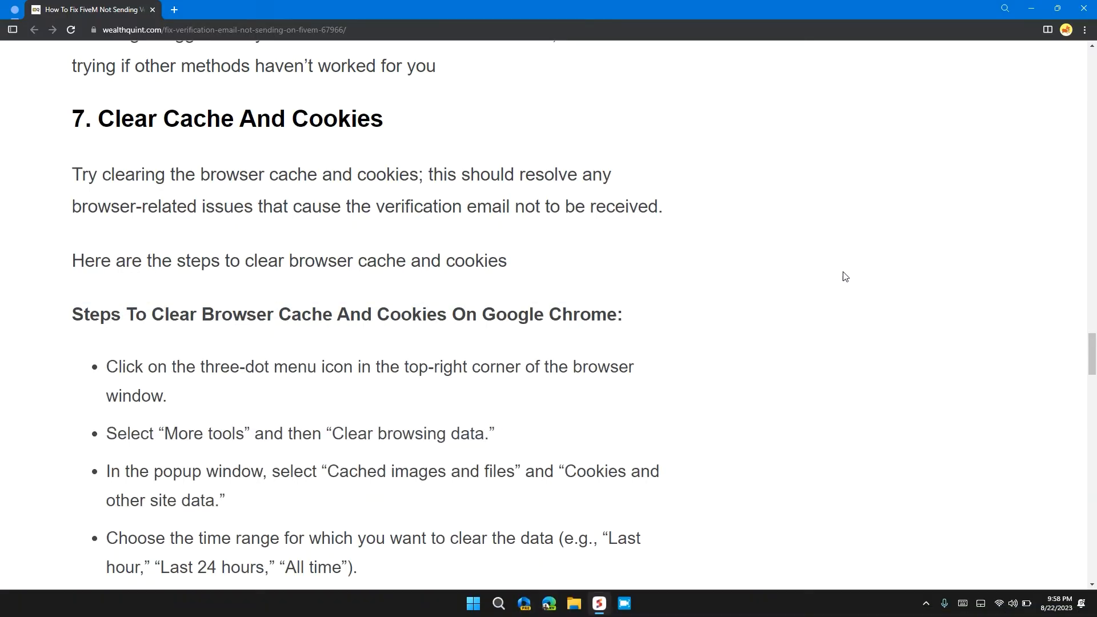
{"action": "left_click", "coordinate": [1085, 29]}
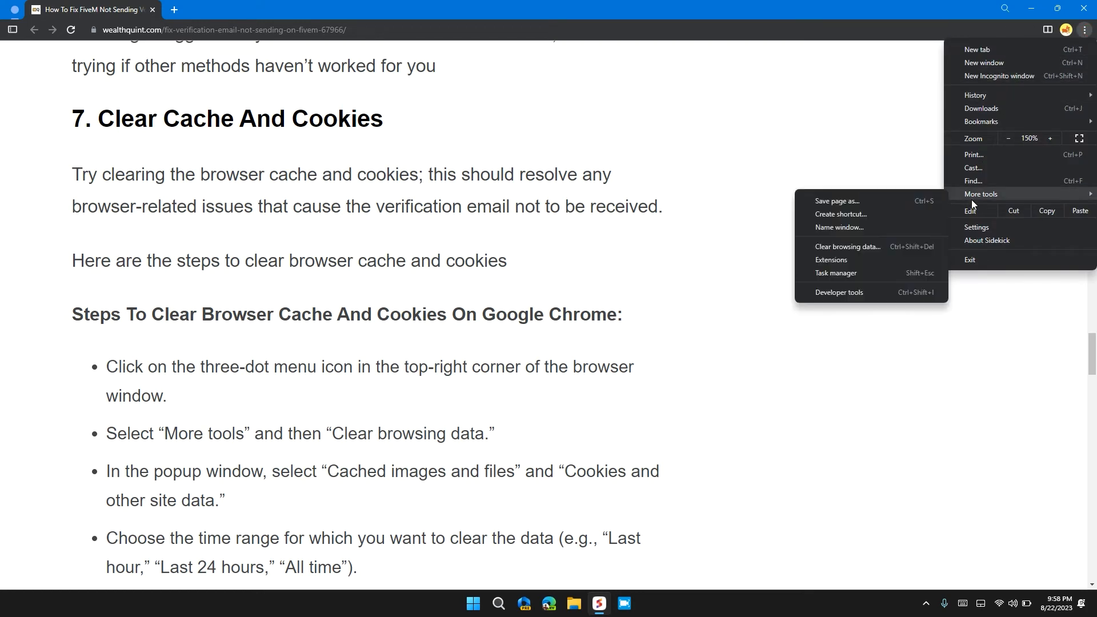
{"action": "left_click", "coordinate": [847, 247]}
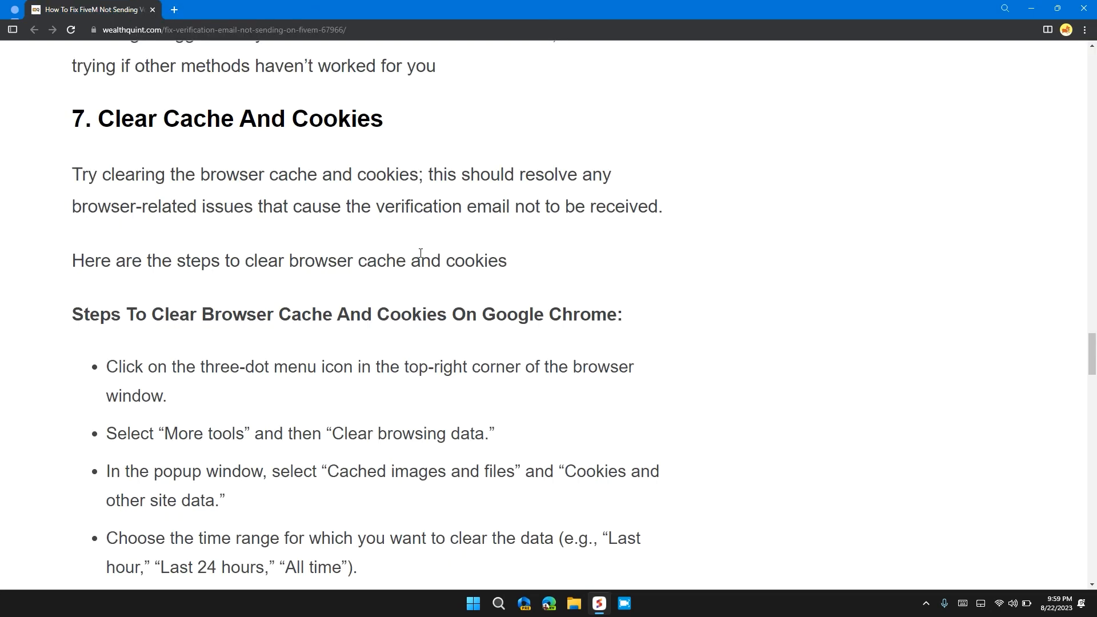
Scroll through the Firefox, Safari and Edge cache steps to fix 8, Contact FiveM Support
{"action": "scroll", "scroll_direction": "down", "scroll_amount": 3}
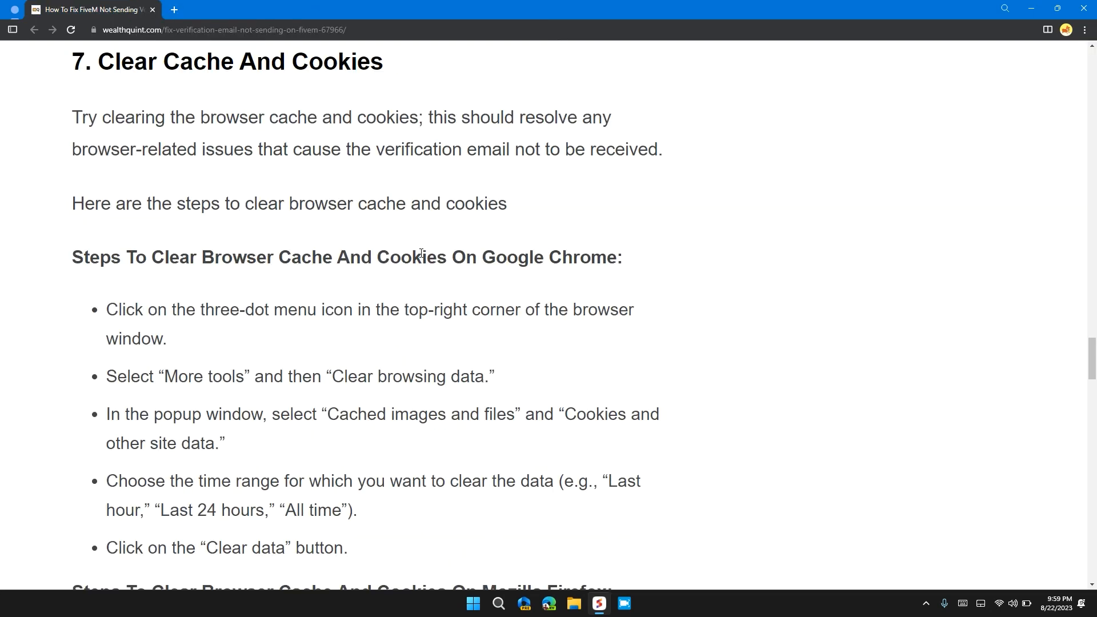
{"action": "scroll", "scroll_direction": "down", "scroll_amount": 3}
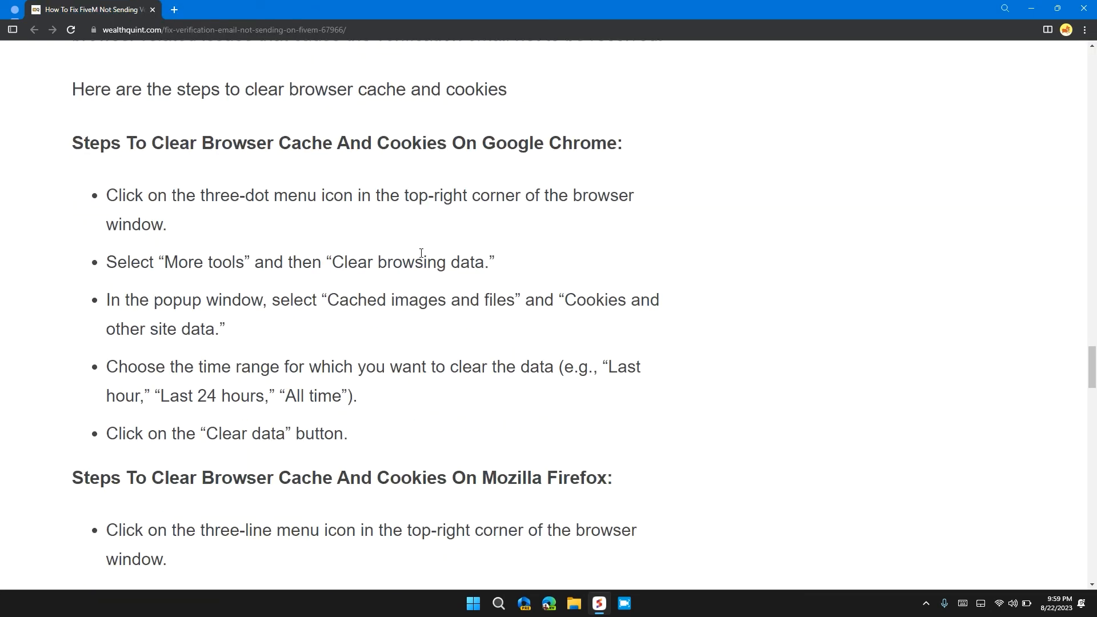
{"action": "scroll", "scroll_direction": "down", "scroll_amount": 3}
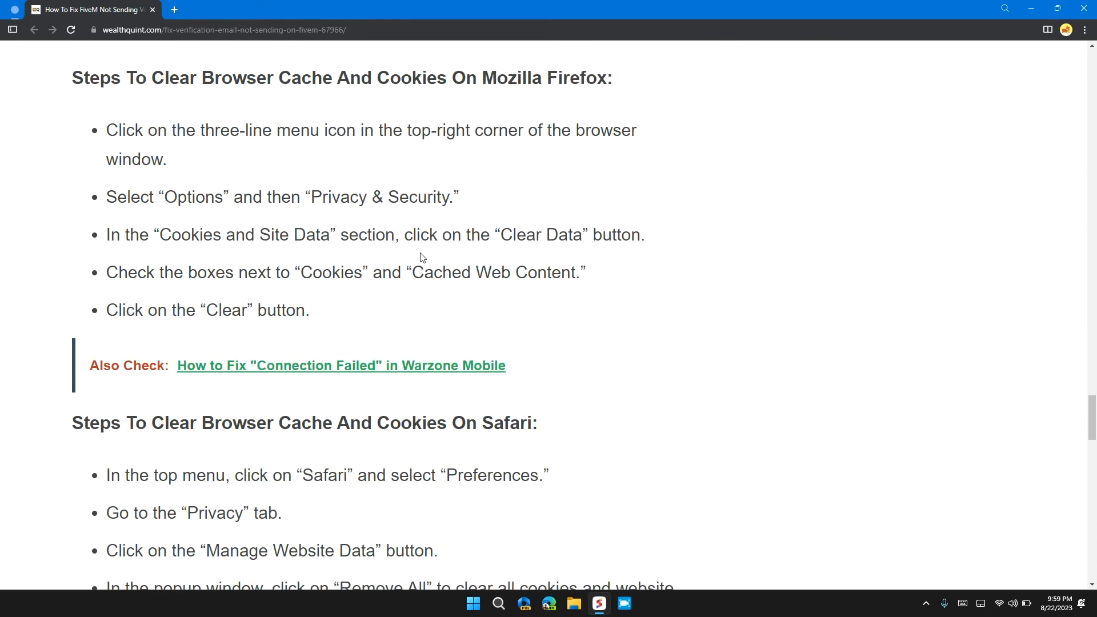
{"action": "mouse_move", "coordinate": [520, 82]}
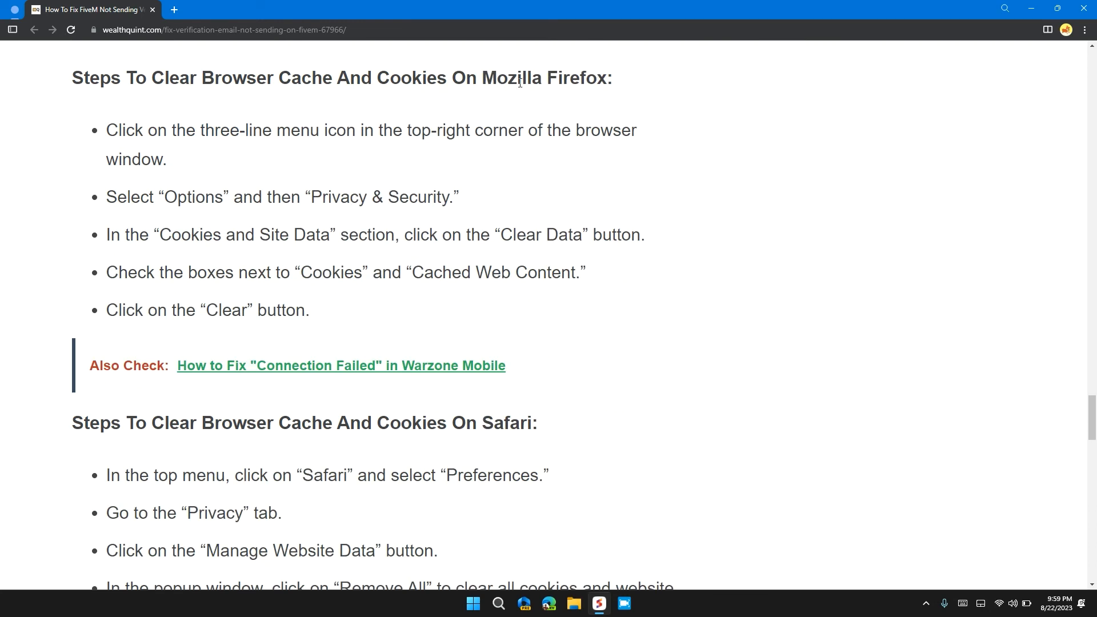
{"action": "scroll", "scroll_direction": "down", "scroll_amount": 3}
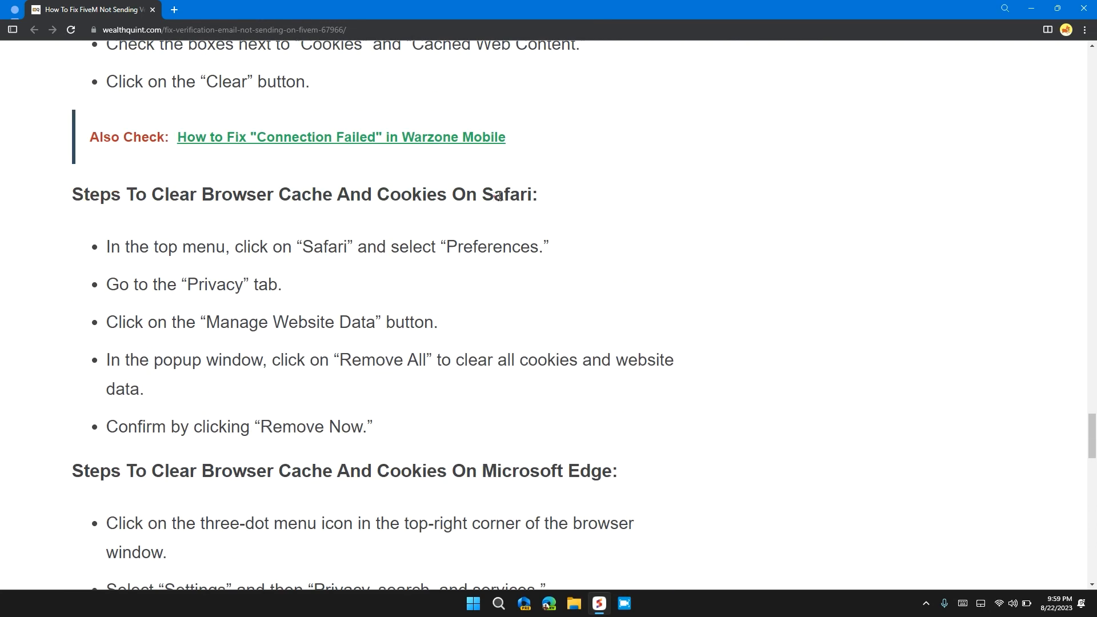
{"action": "scroll", "scroll_direction": "down", "scroll_amount": 3}
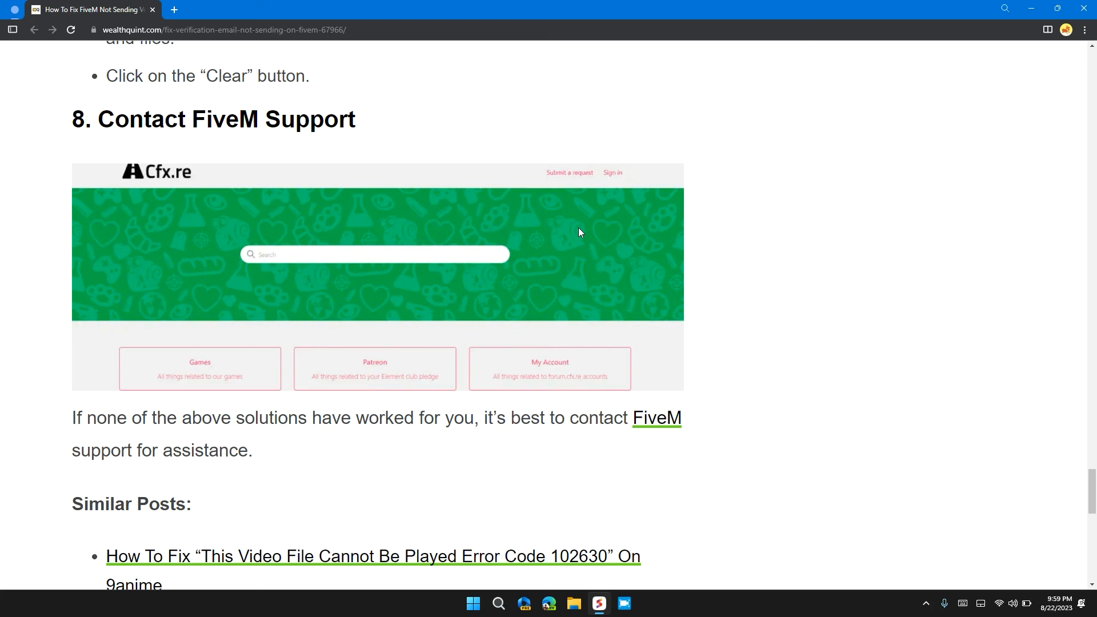
{"action": "mouse_move", "coordinate": [642, 397]}
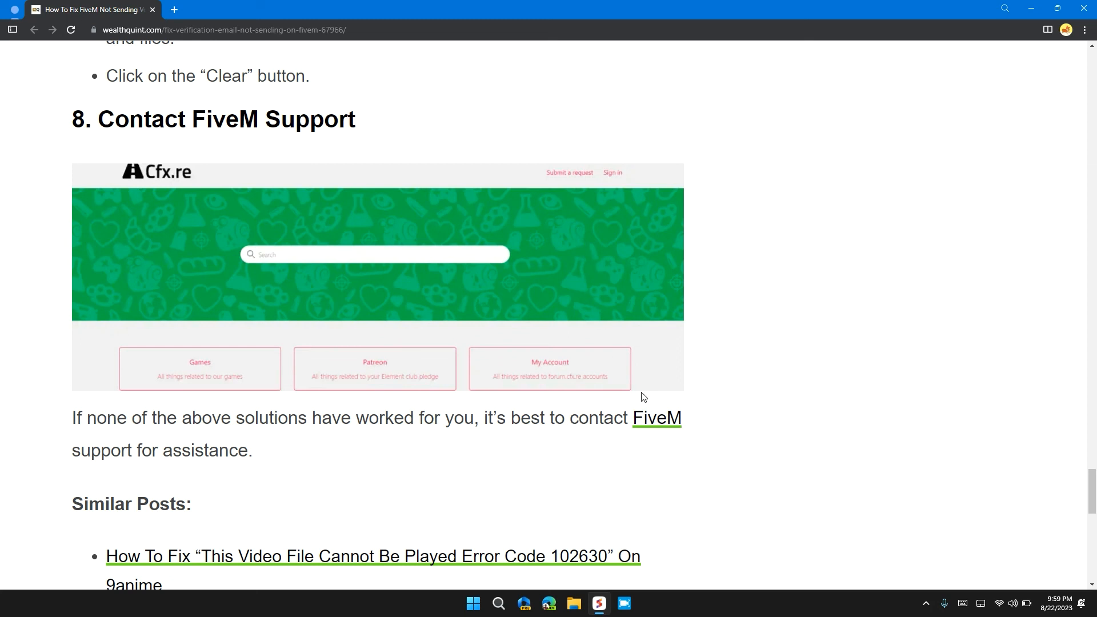